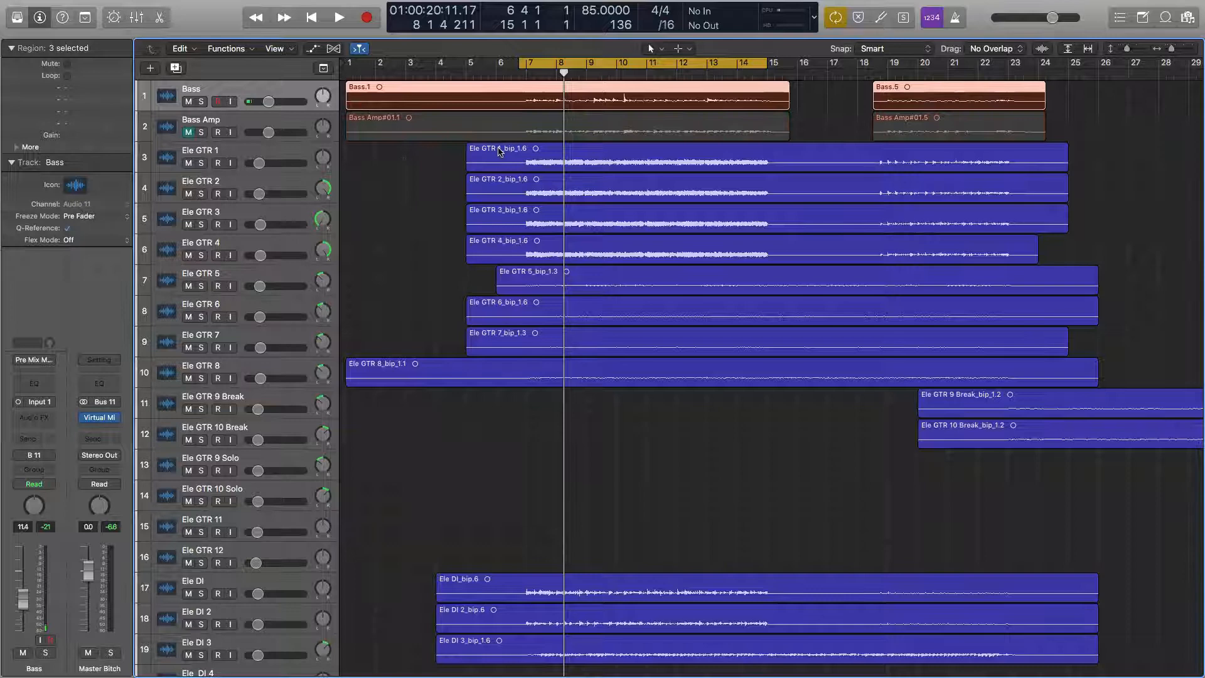
Step: Show the Mixer panel beneath the project's track area
click(339, 17)
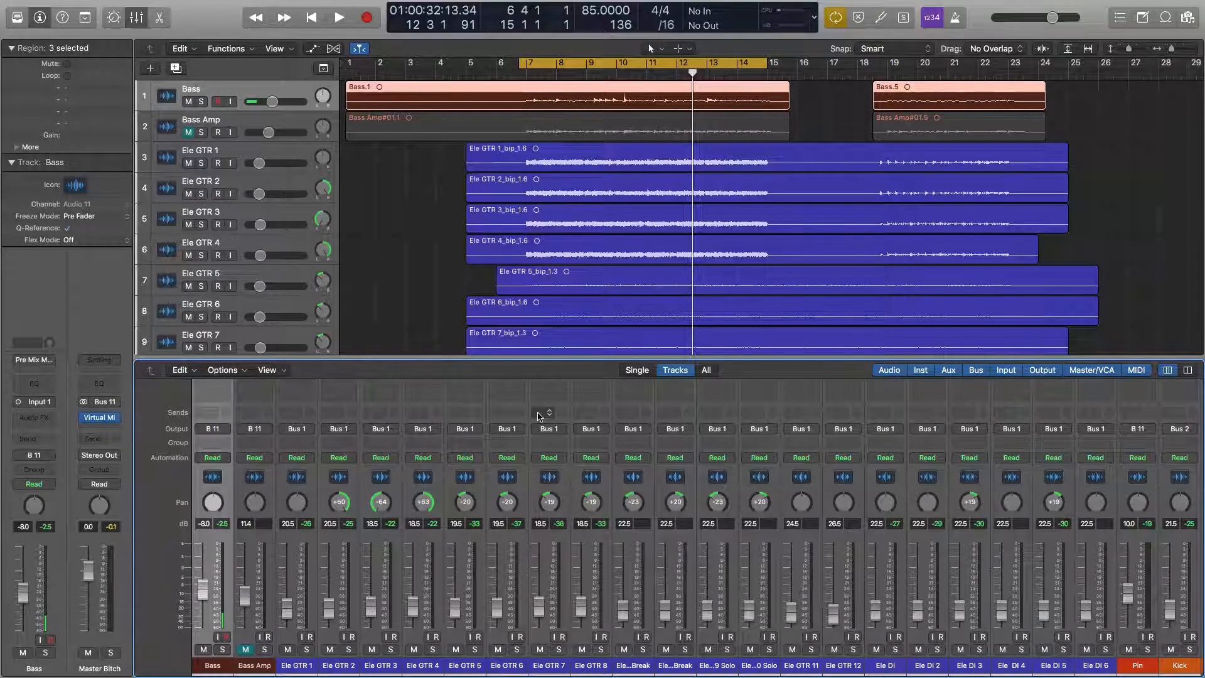
Step: Solo the Bass track during playback, then show channel strip components in the Mixer
click(339, 17)
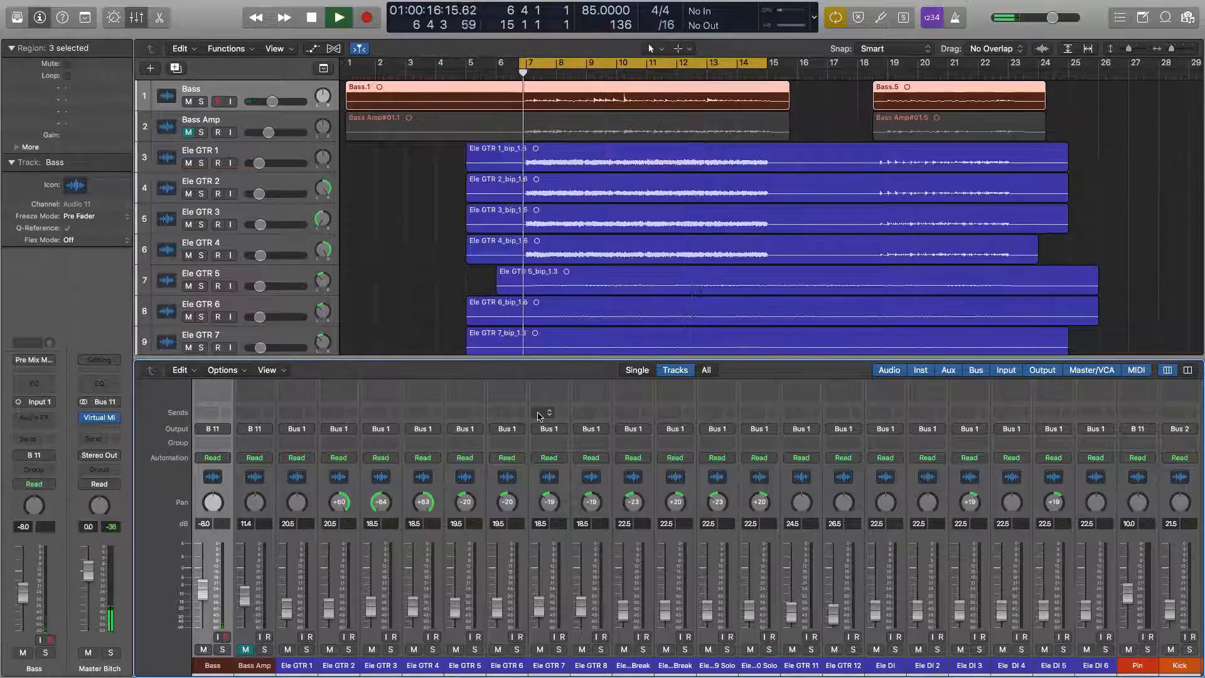
click(338, 17)
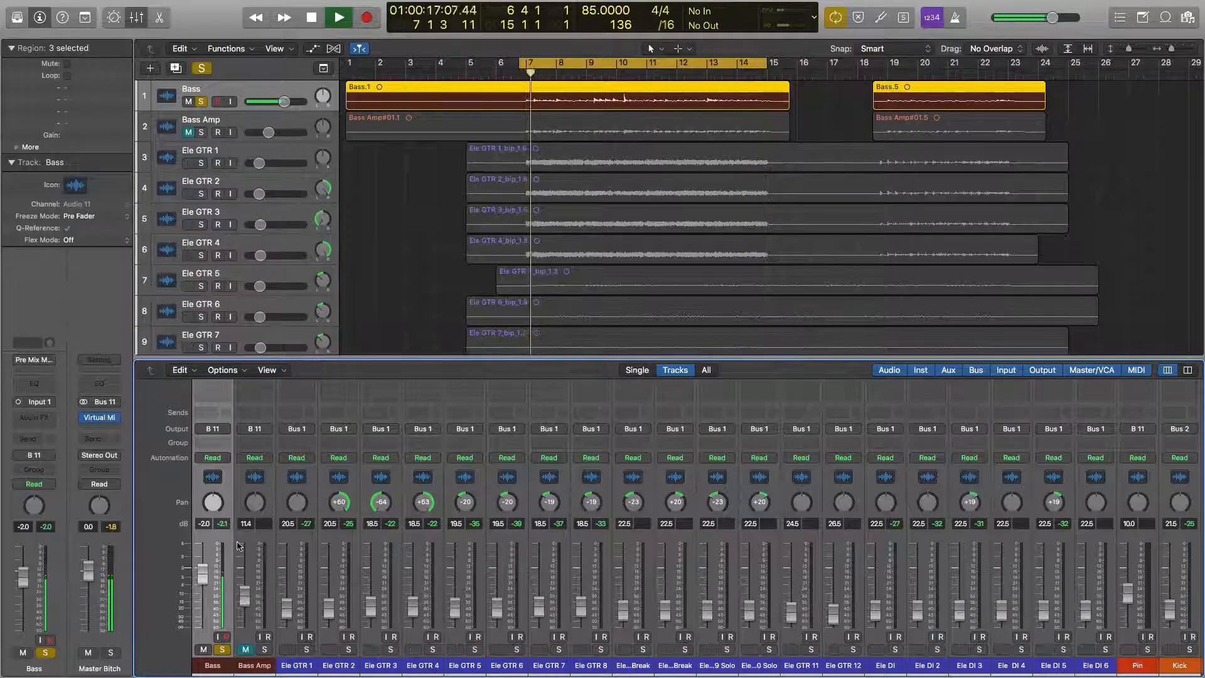
click(338, 17)
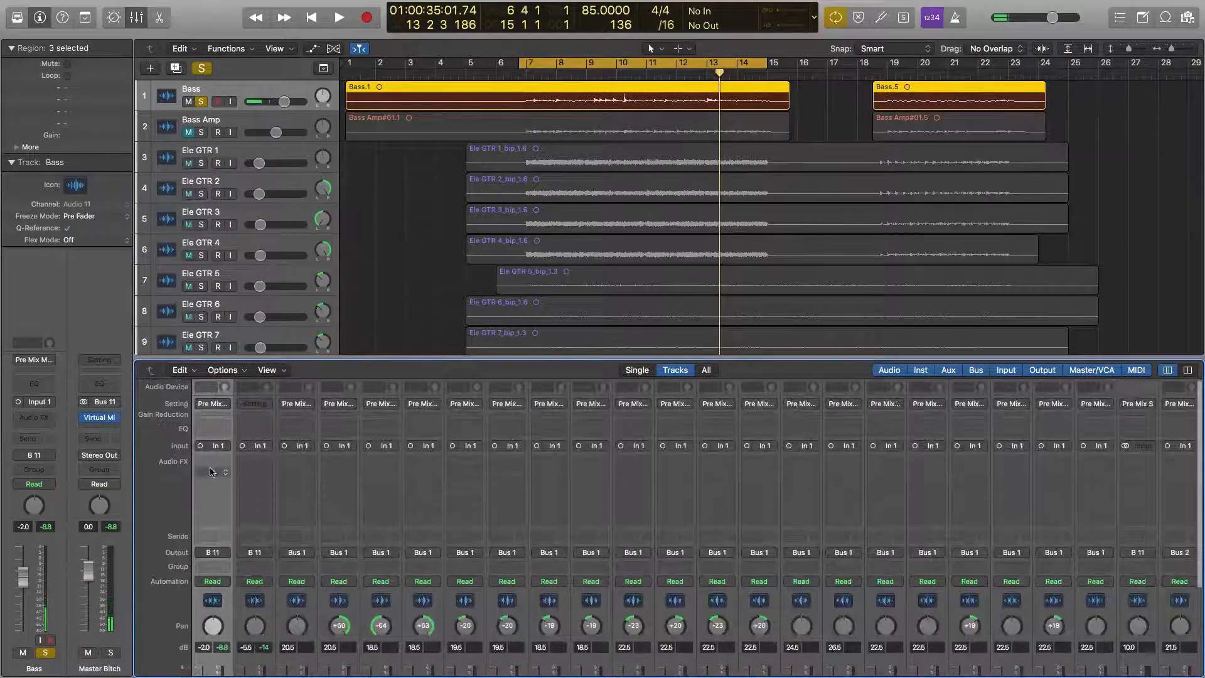
Step: Insert mono Bass Amp Designer on the Bass strip and set its mic to Condenser 87
click(212, 470)
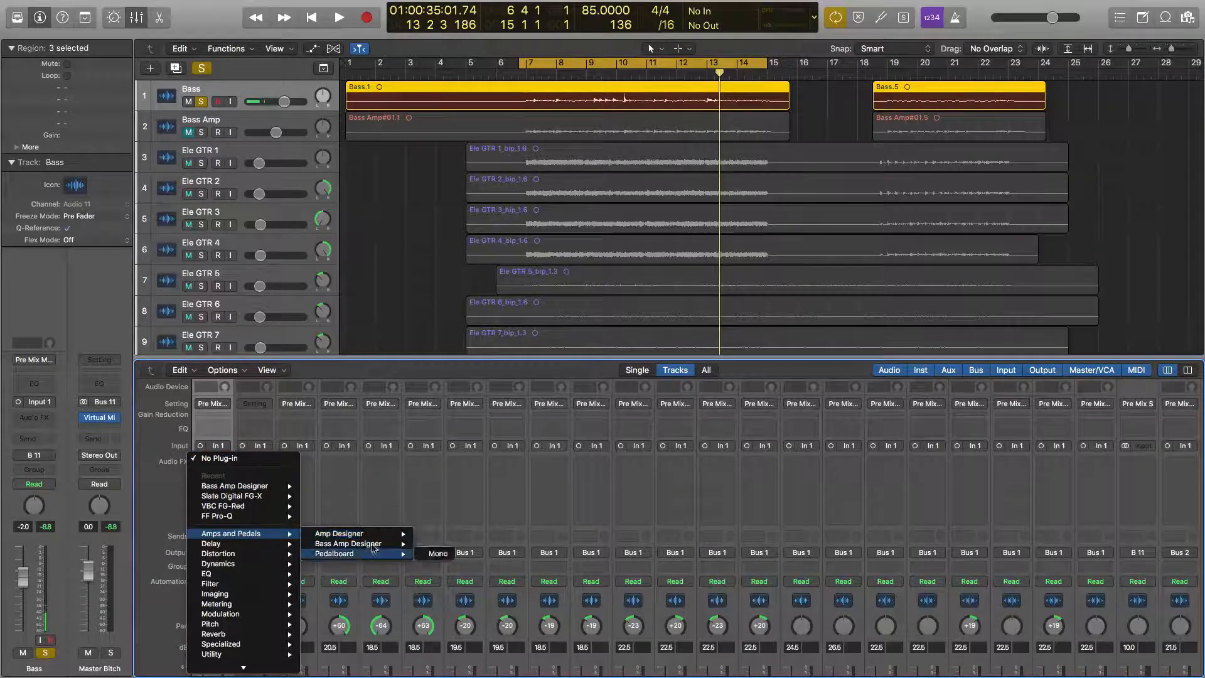
click(347, 544)
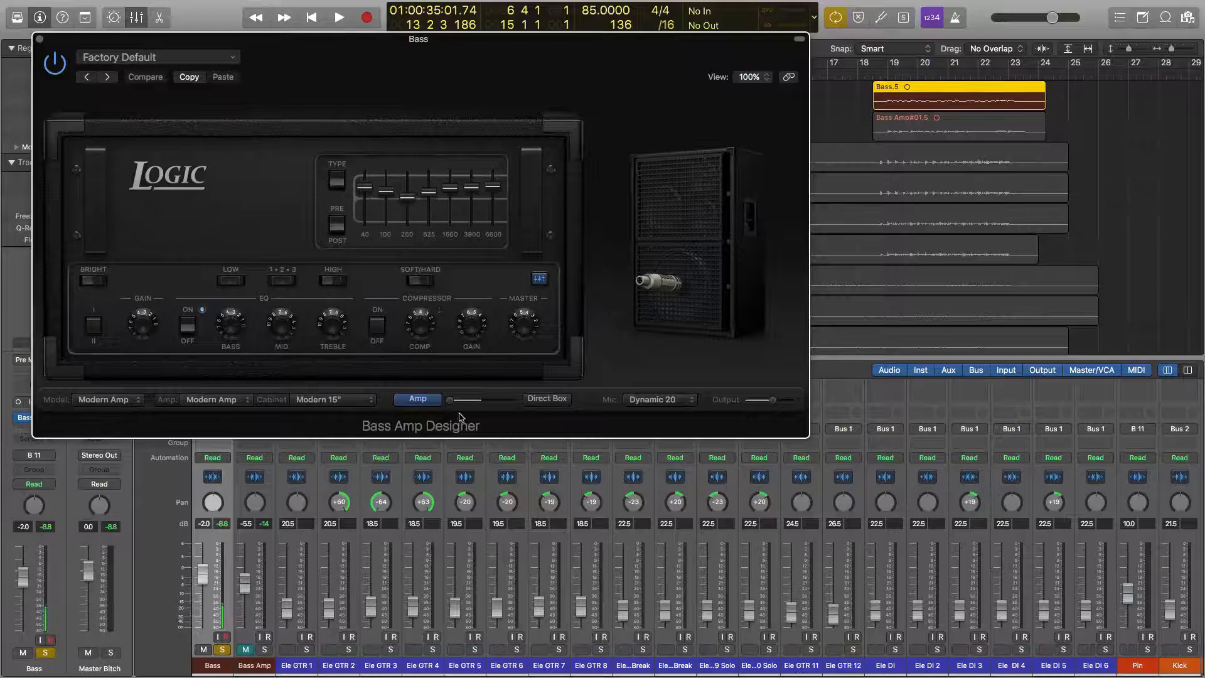
click(659, 399)
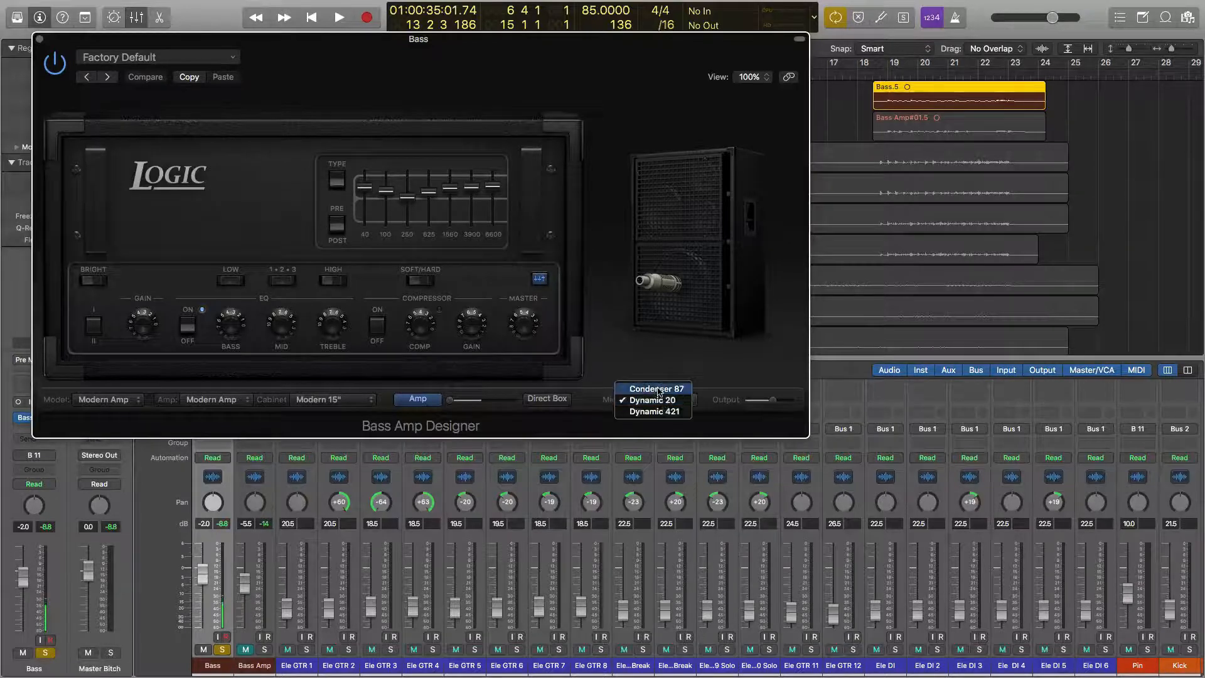
click(653, 388)
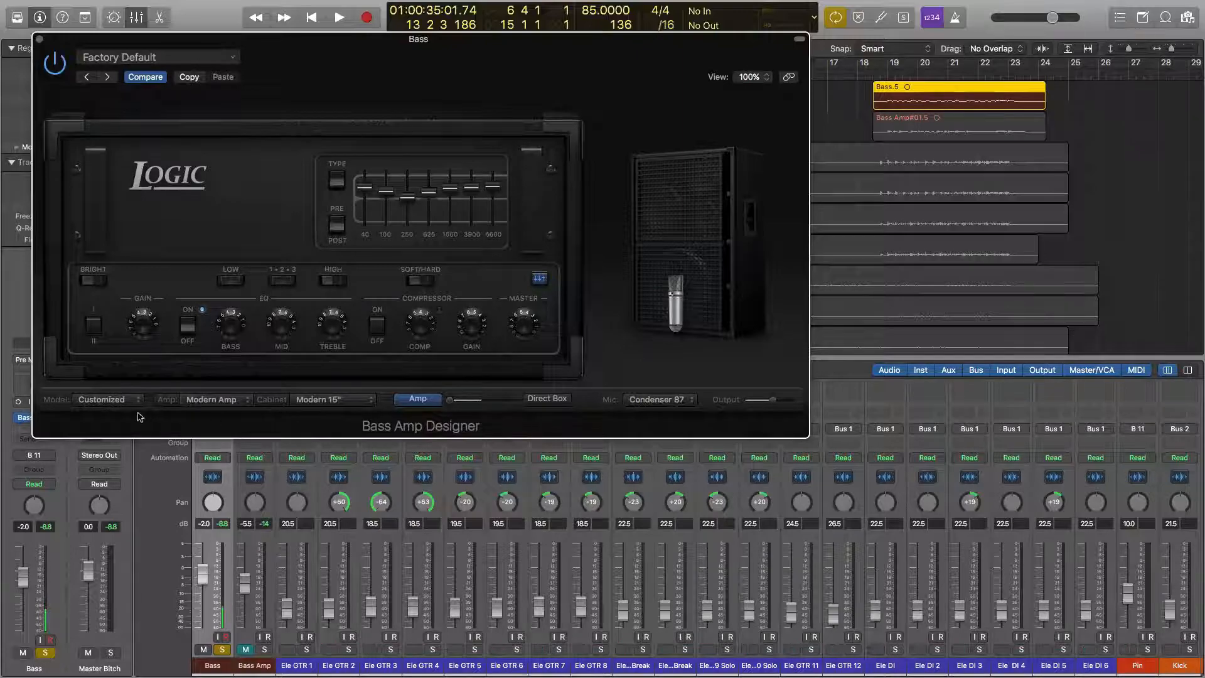
Step: Audition Classic Amp, Flip-Top Amp and Direct Box, then settle on Modern Amp with Dynamic 20 mic
click(103, 399)
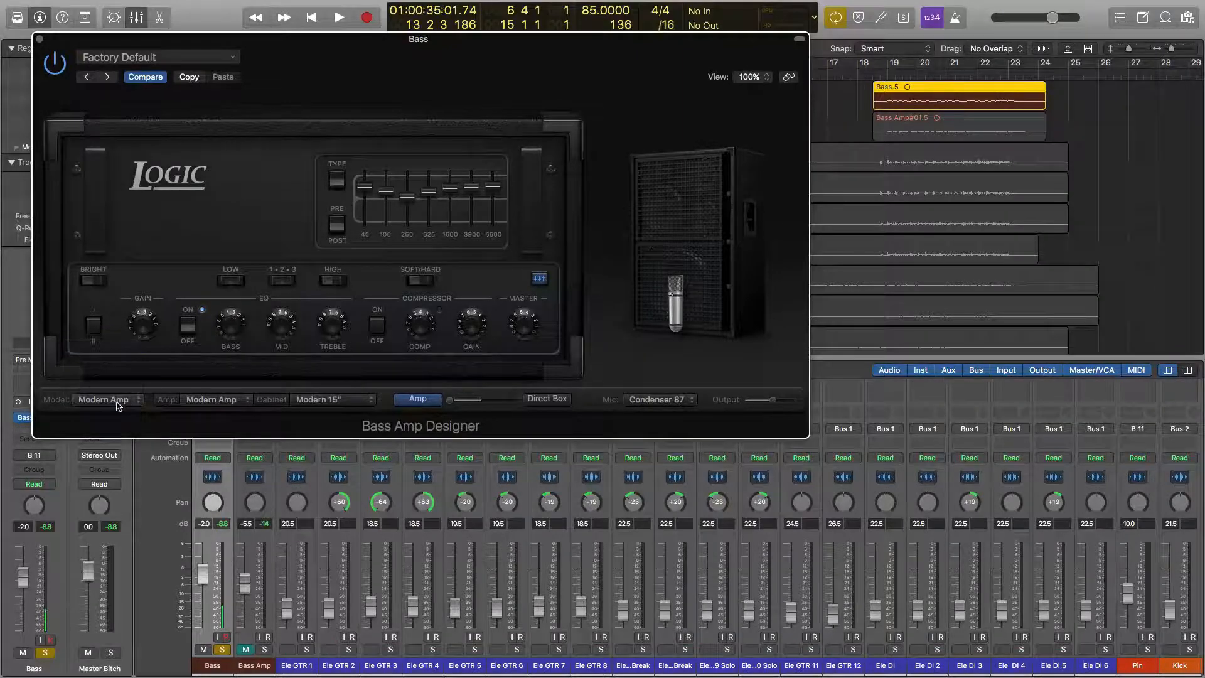
click(107, 399)
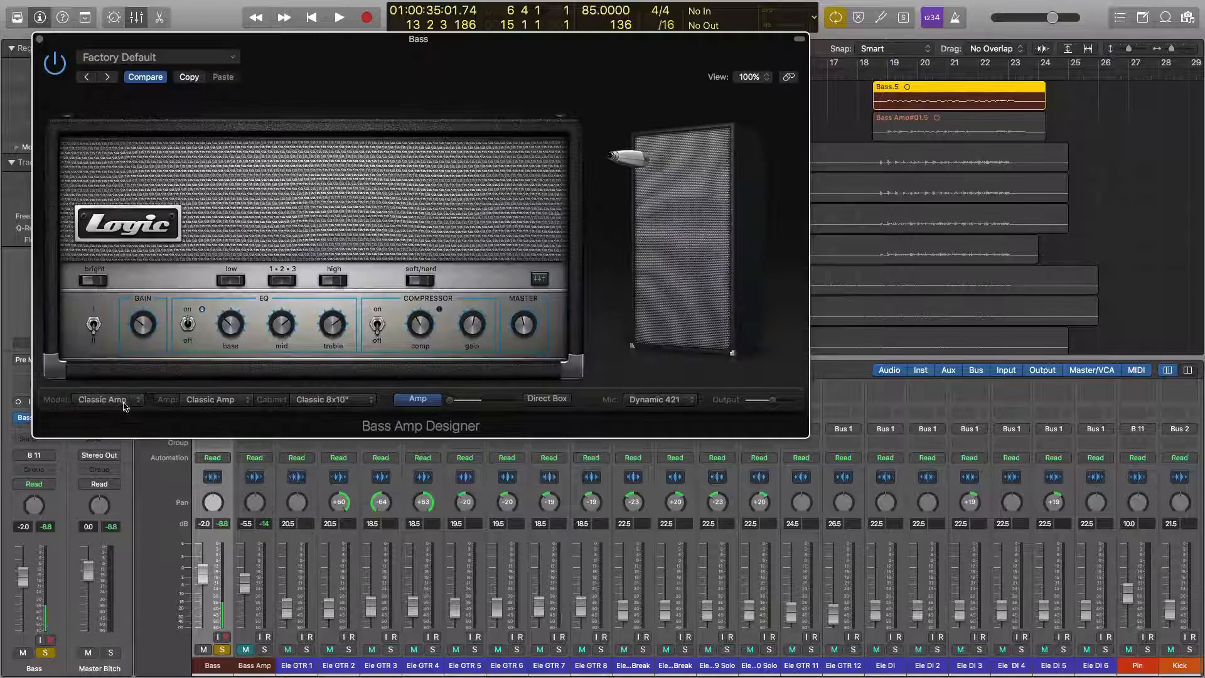
click(108, 400)
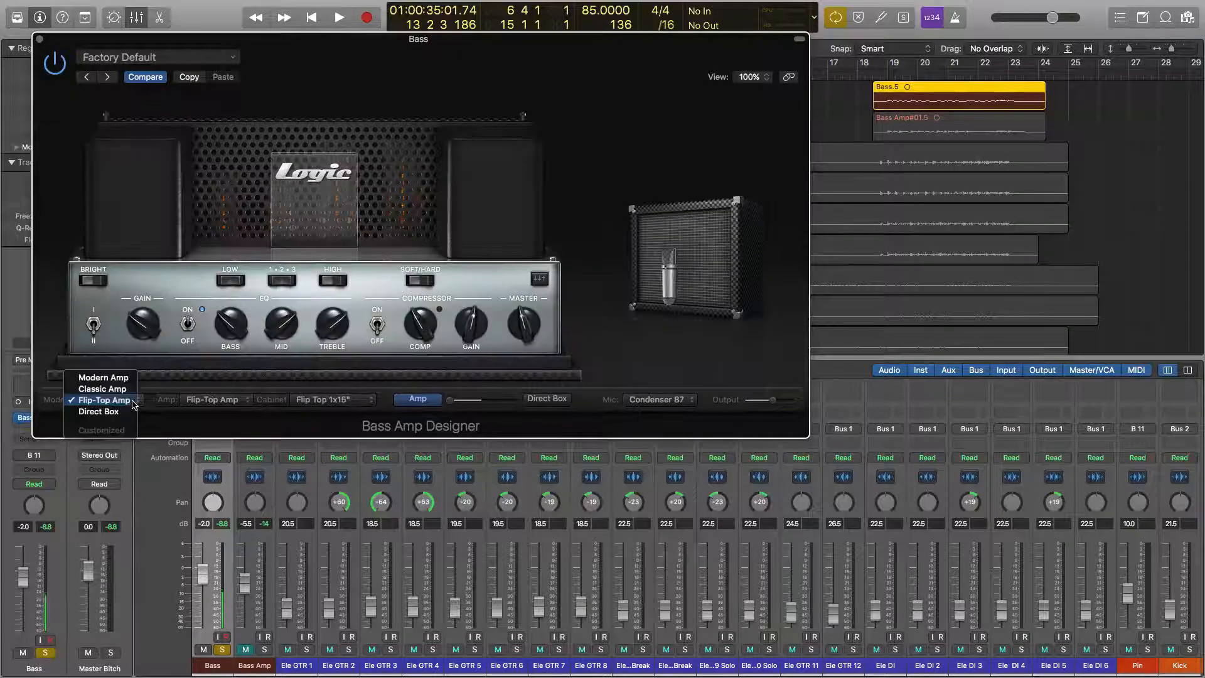
click(102, 377)
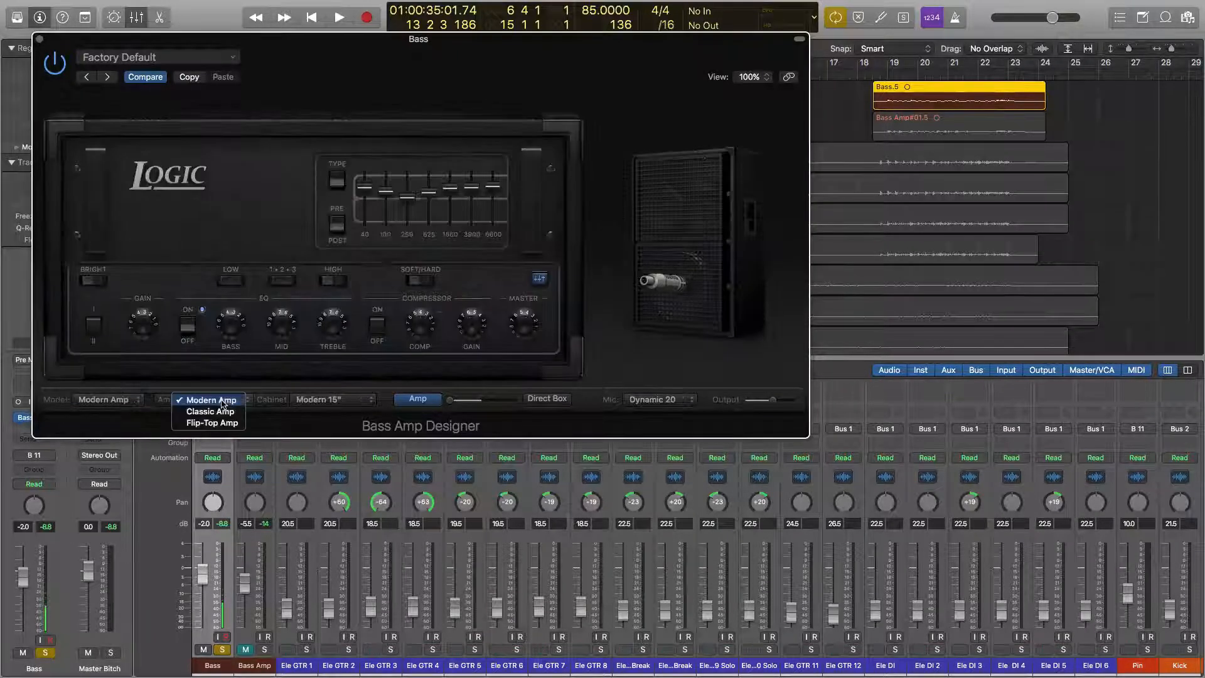
click(210, 411)
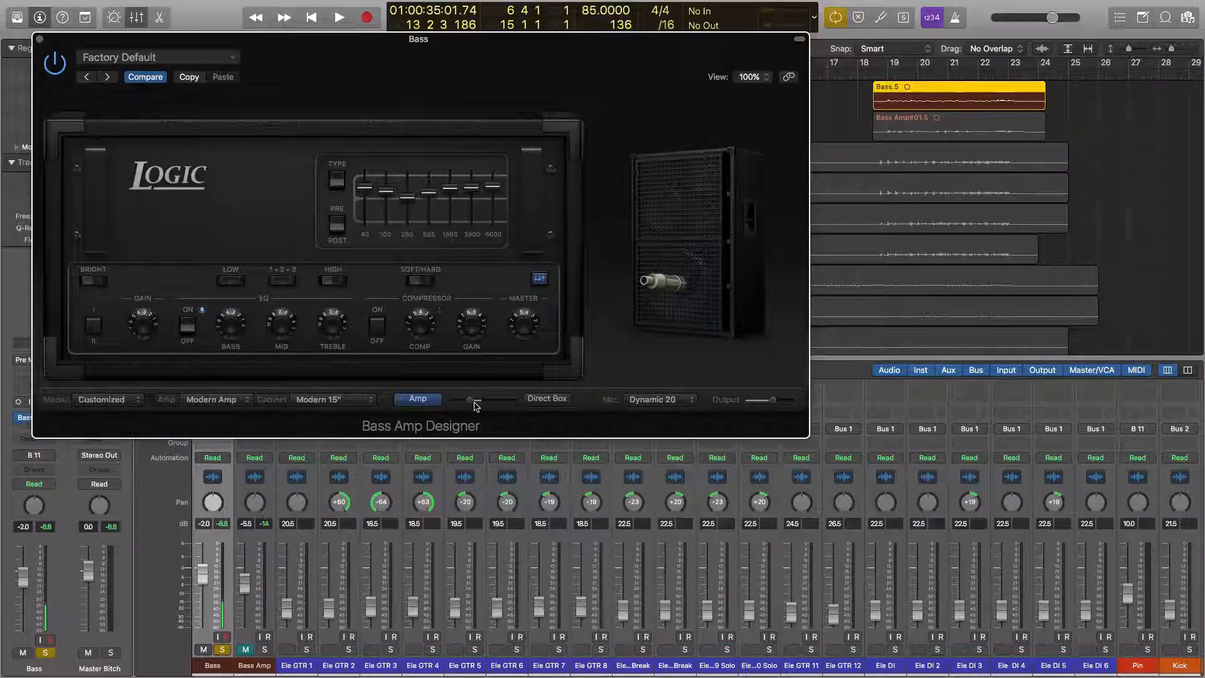
click(546, 399)
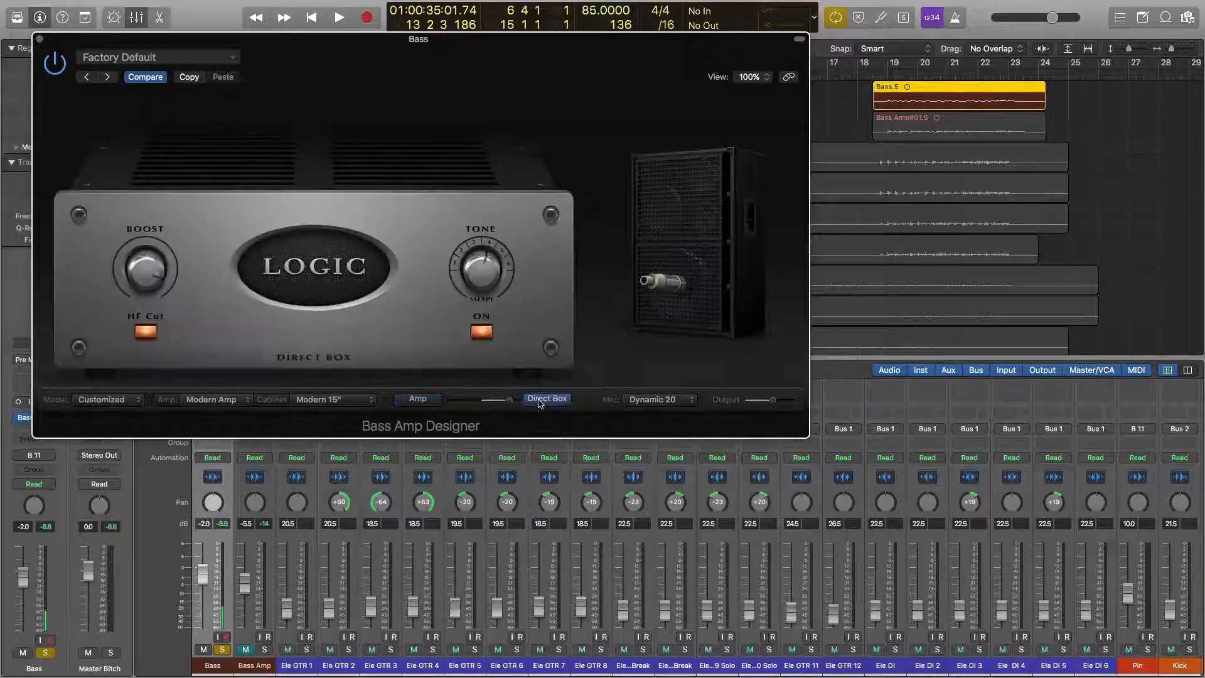
click(417, 399)
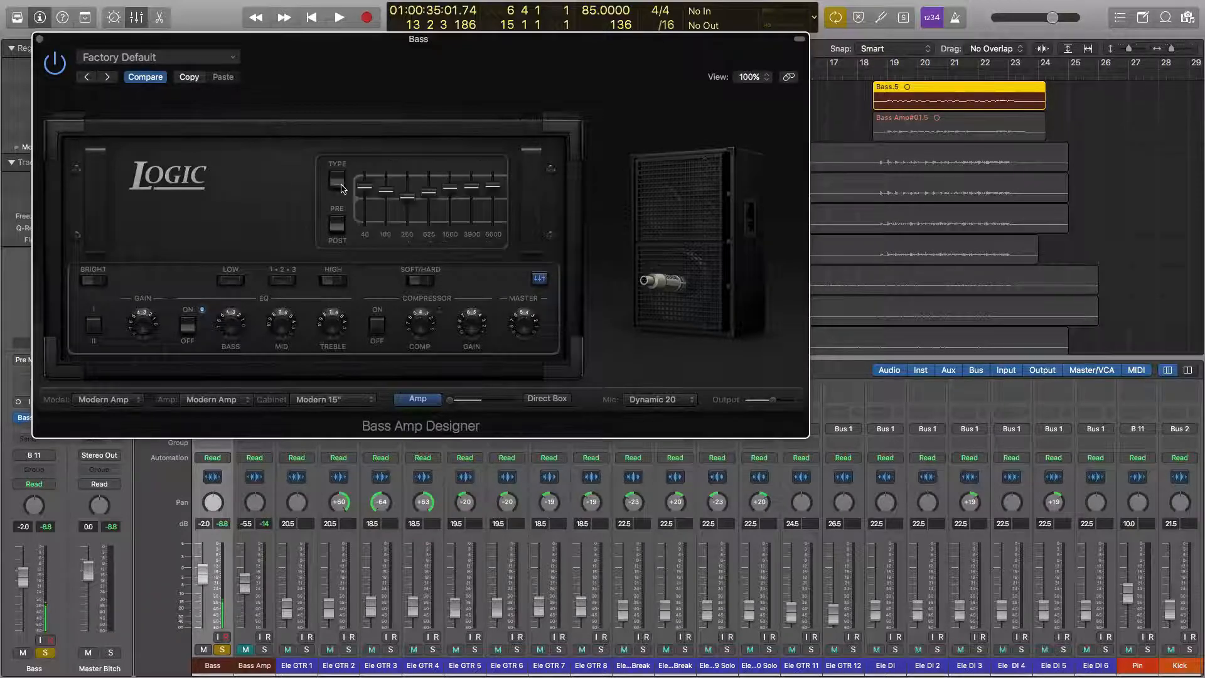
click(335, 180)
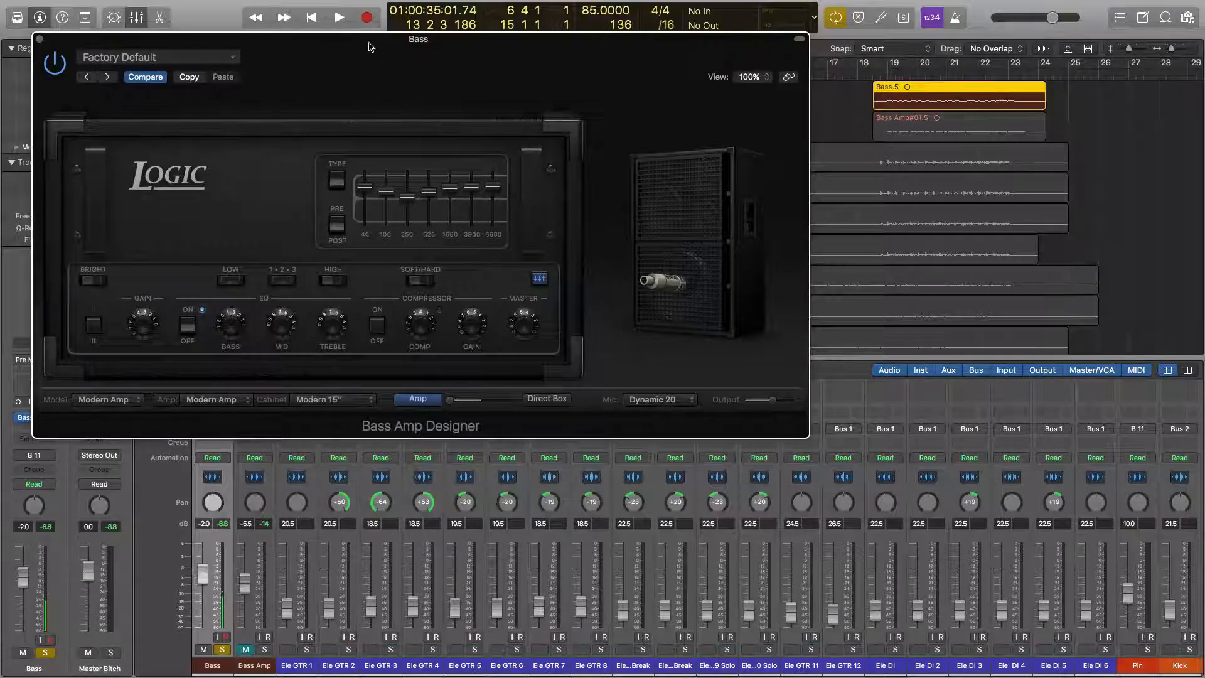
drag(419, 39, 613, 97)
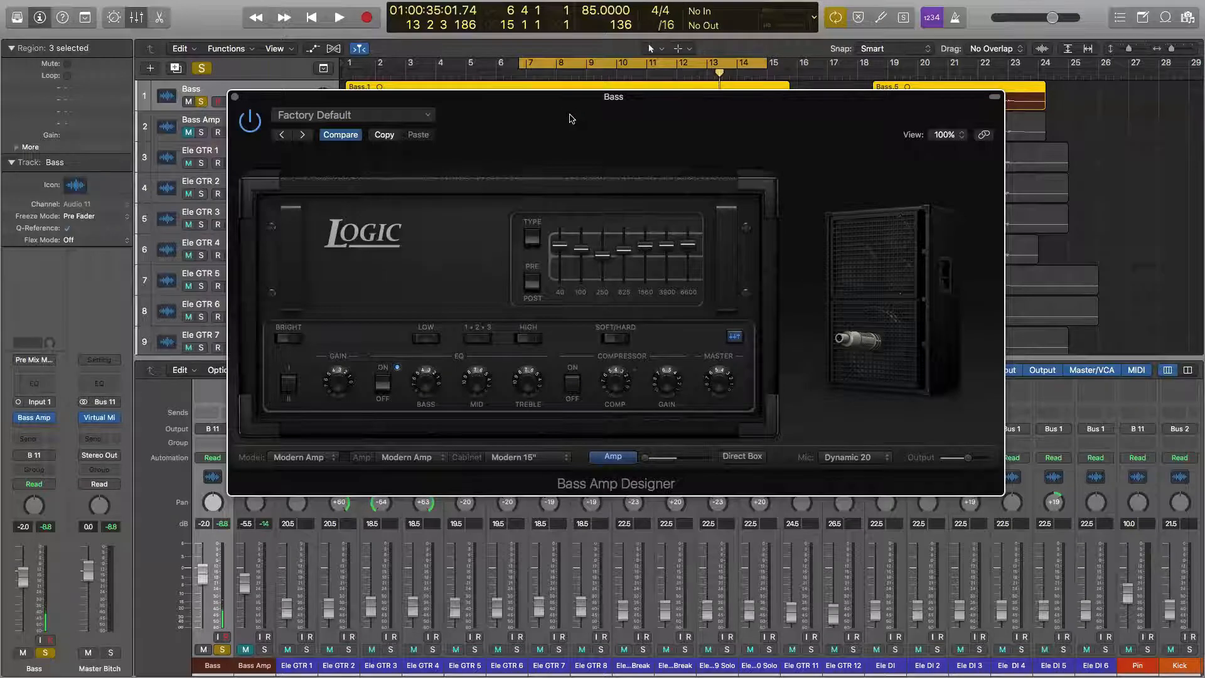
Step: Play the song and switch the amp to a Classic 8x10" cabinet with Condenser 87 mic
click(338, 17)
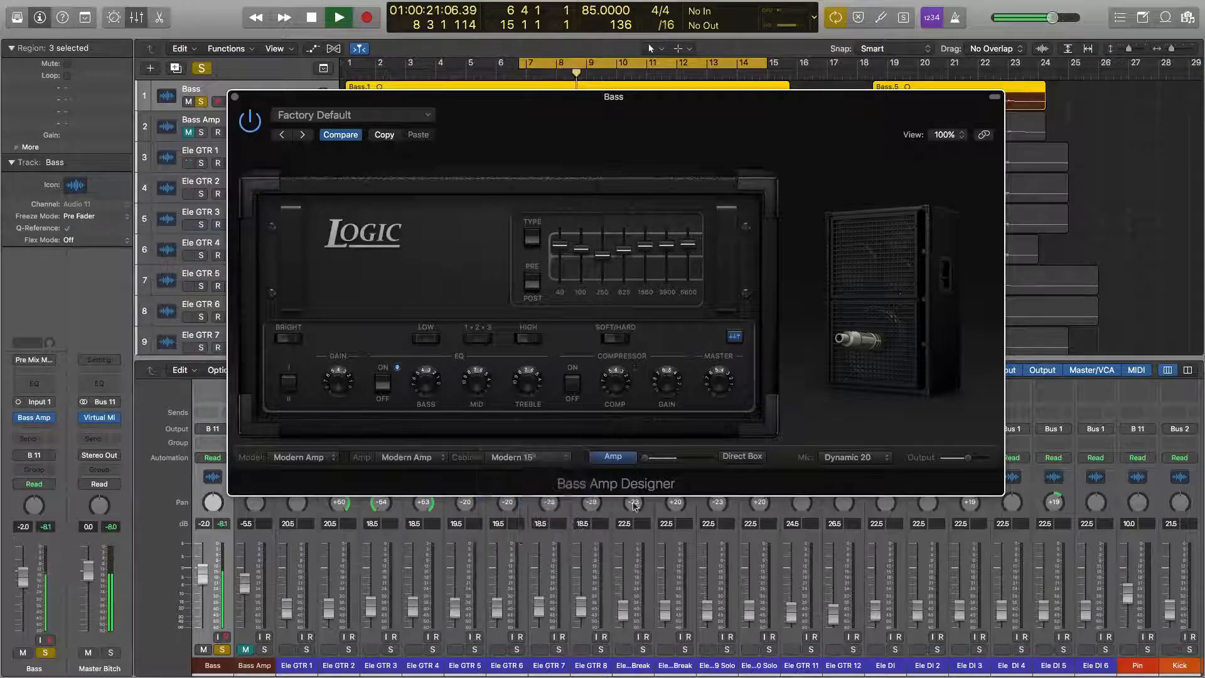
click(528, 456)
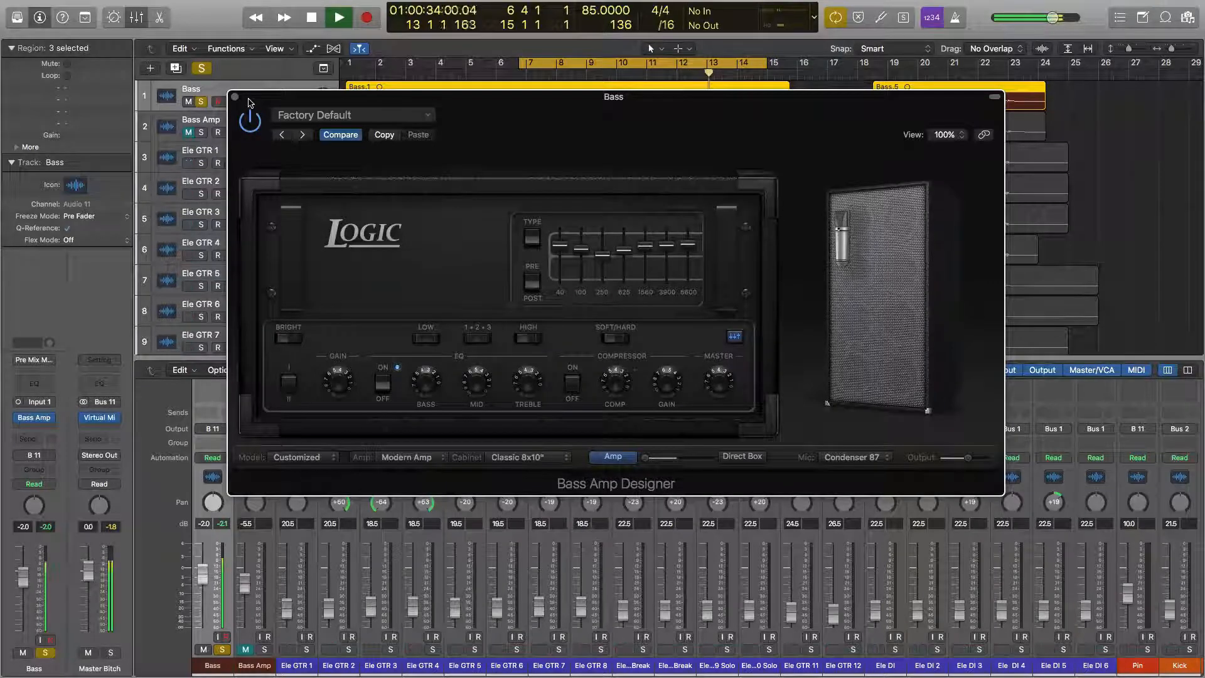
click(337, 17)
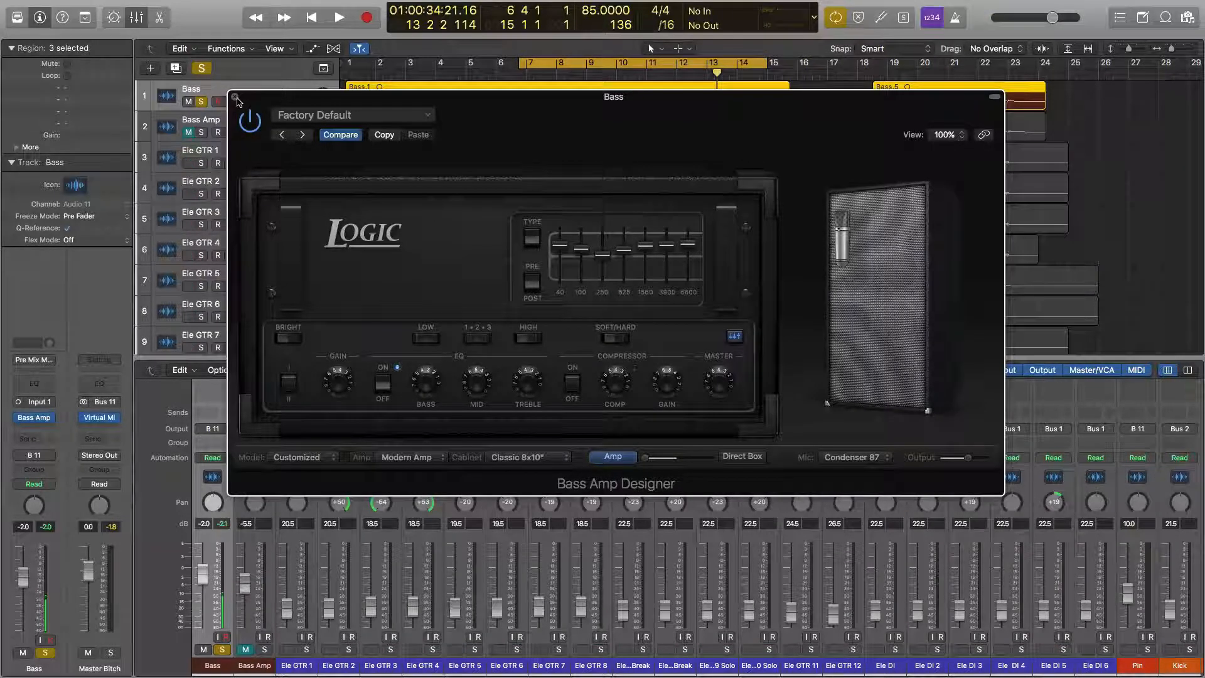
Step: Close the Bass Amp Designer plug-in window
click(239, 99)
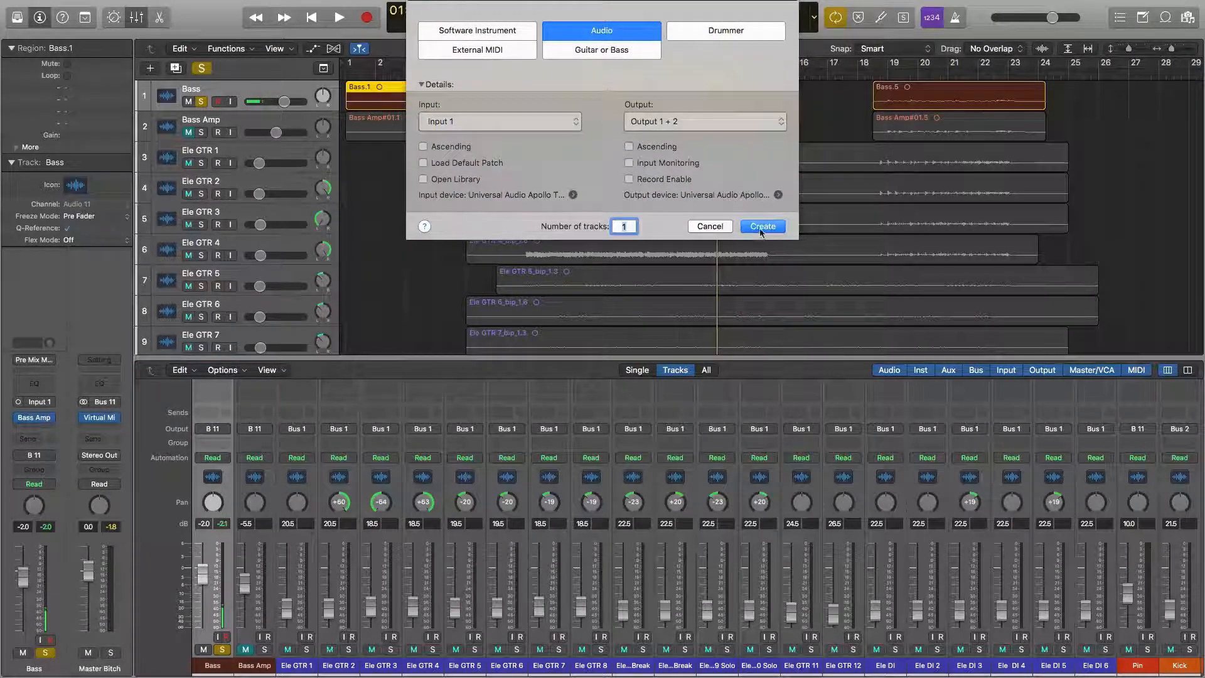
Step: Create one audio track below Bass and rename it from Audio 51 to Bass Tut
click(761, 226)
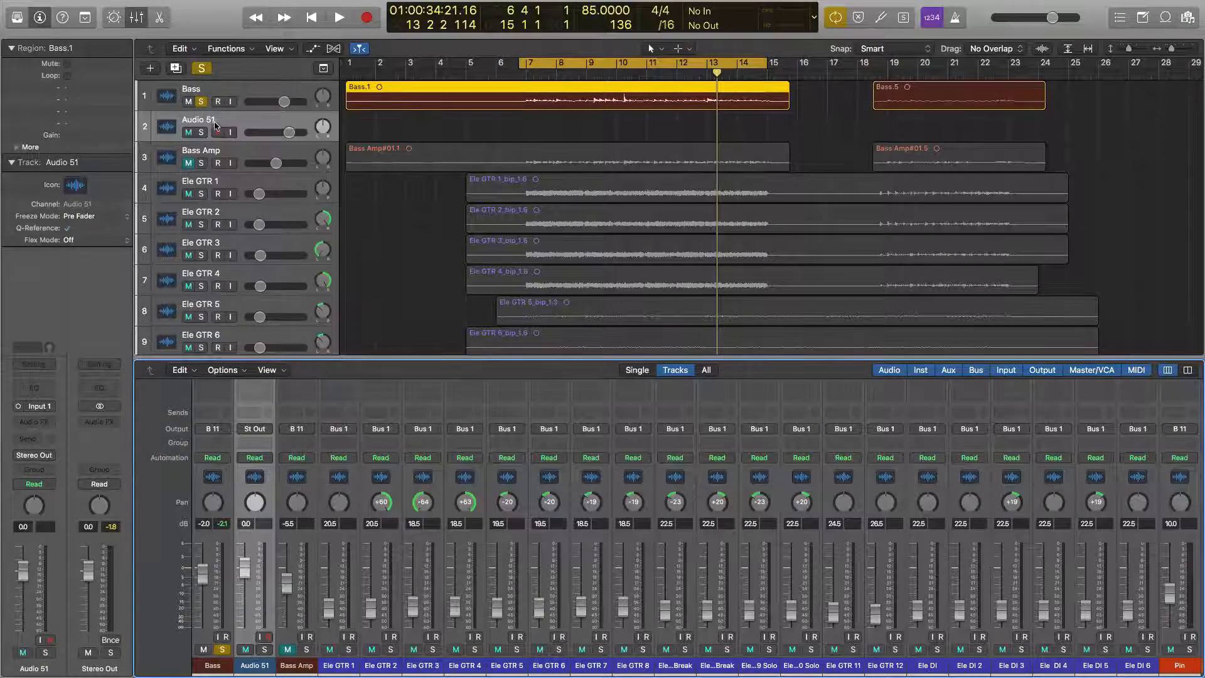
double_click(198, 118)
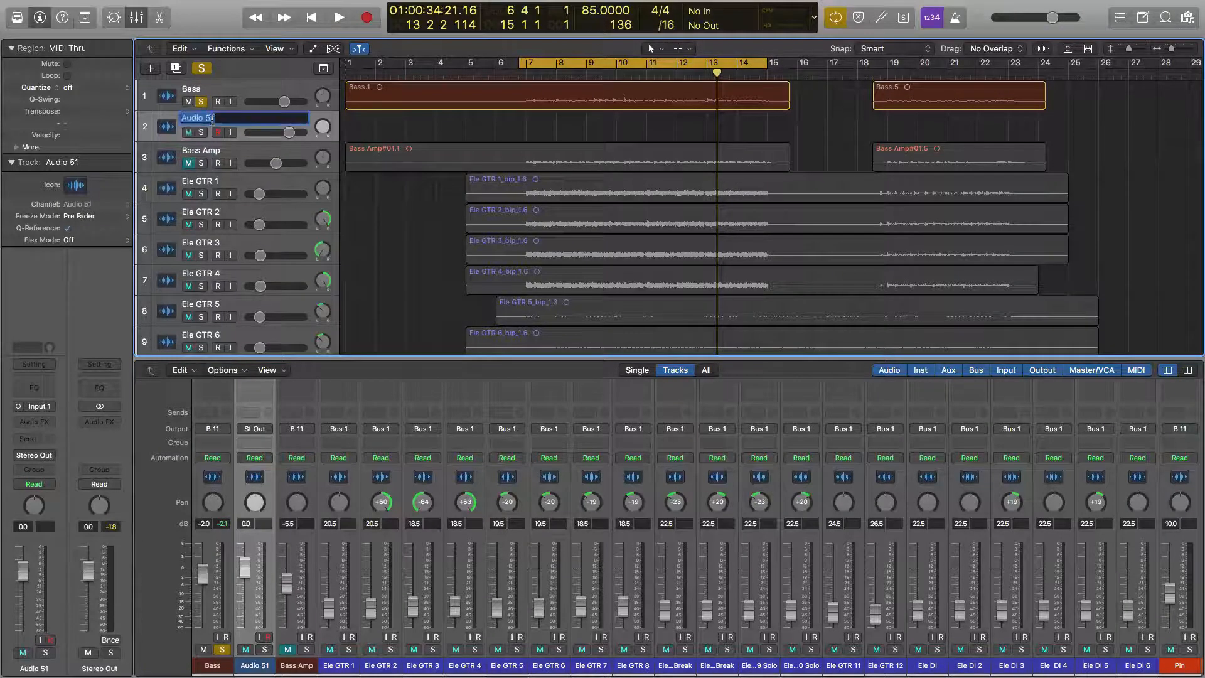
text(Baa)
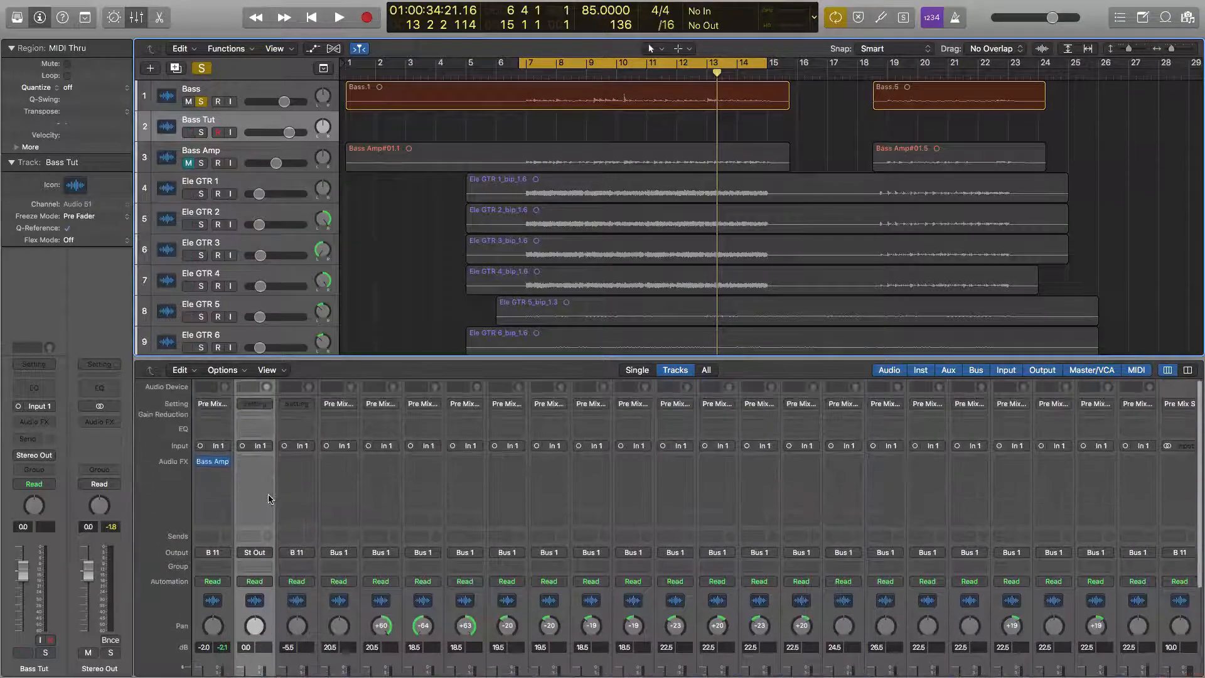
Step: Set the Bass channel output to Bus 32 and Bass Tut's input to Bus 32
click(259, 446)
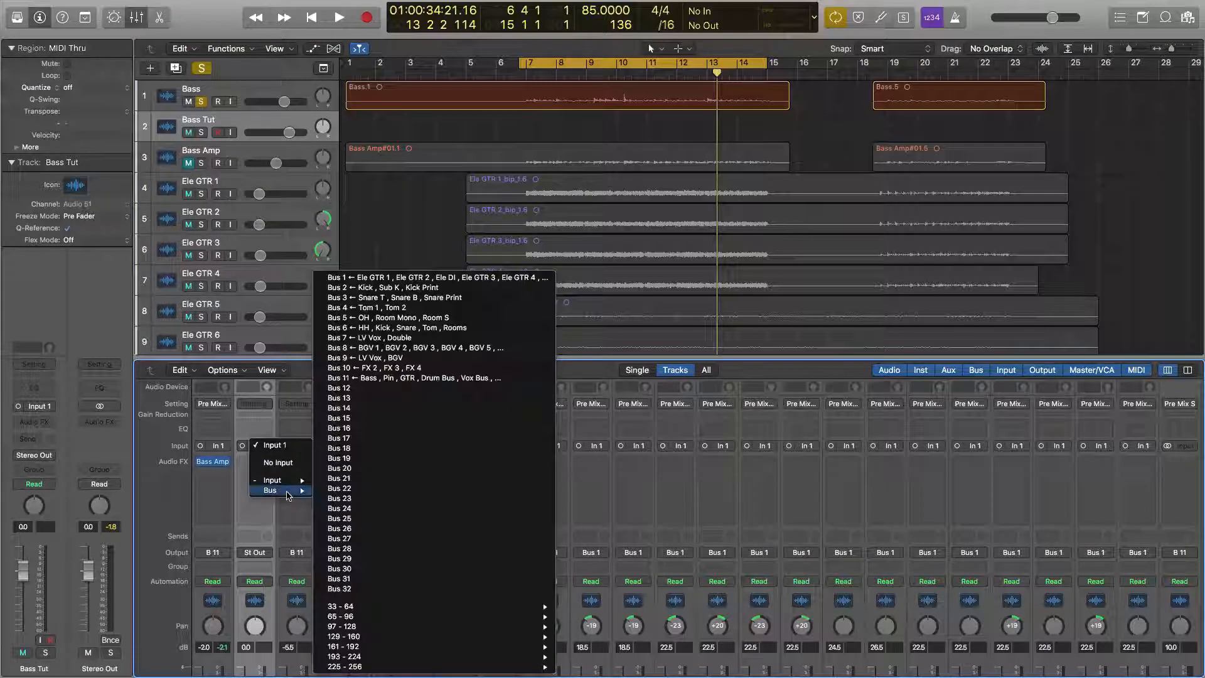
mouse_move(391, 589)
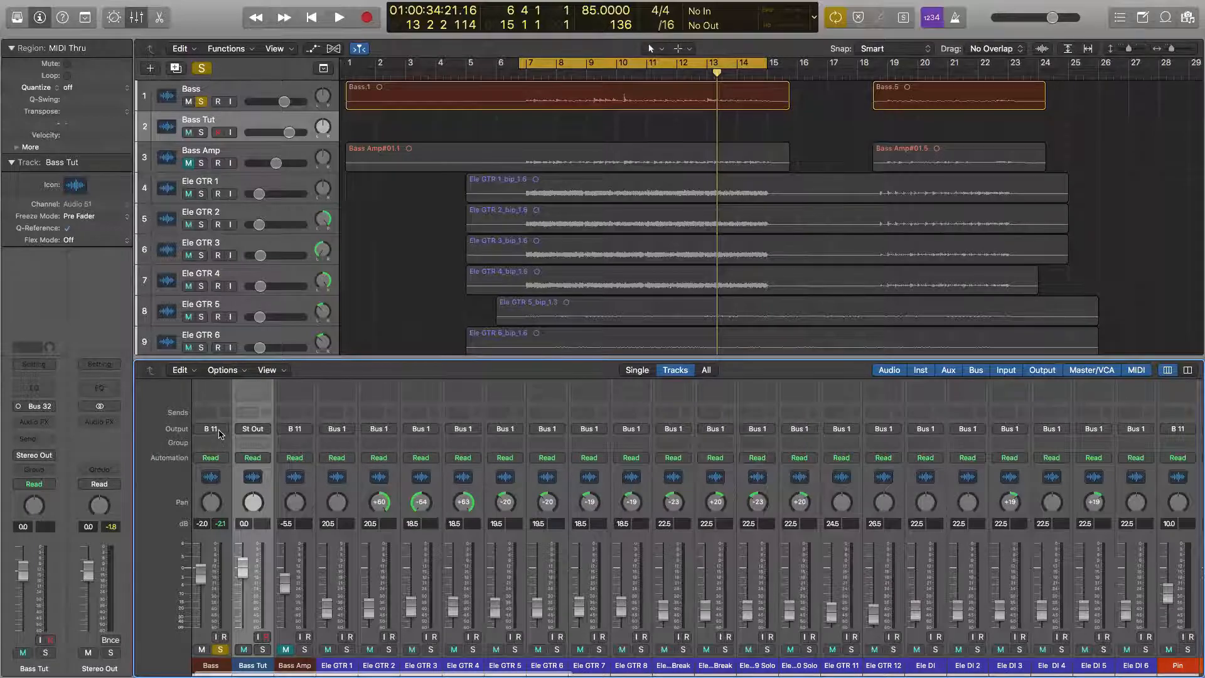
click(209, 428)
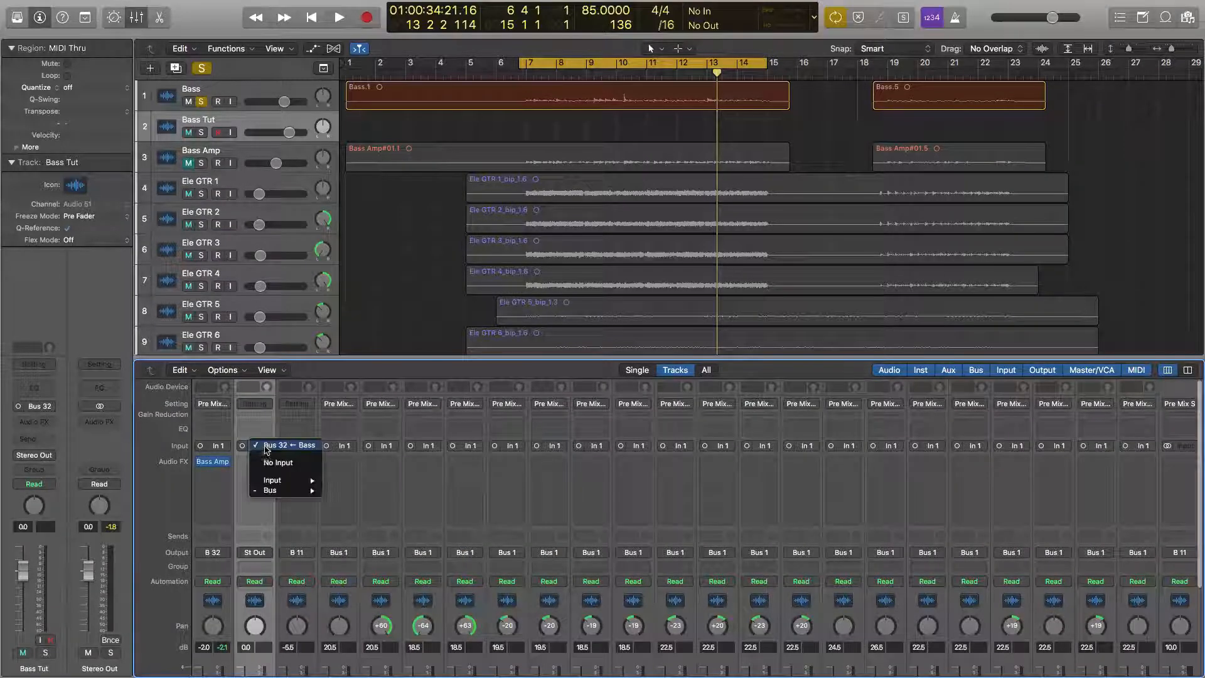
click(288, 445)
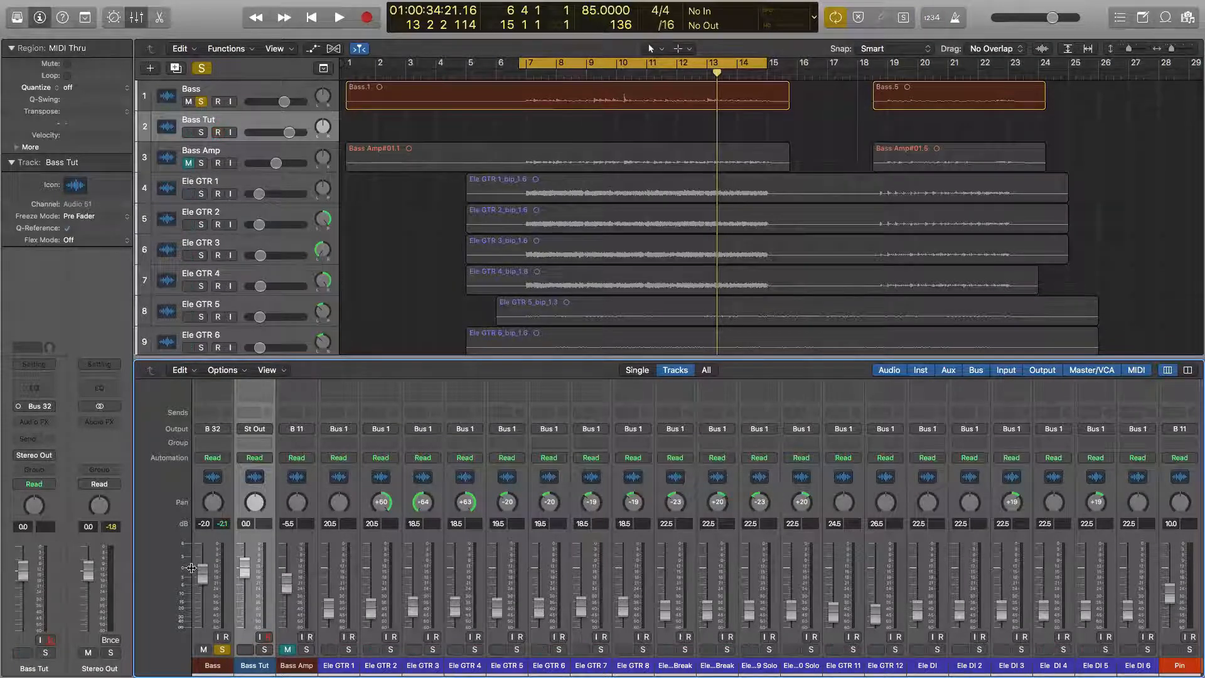
mouse_move(200, 575)
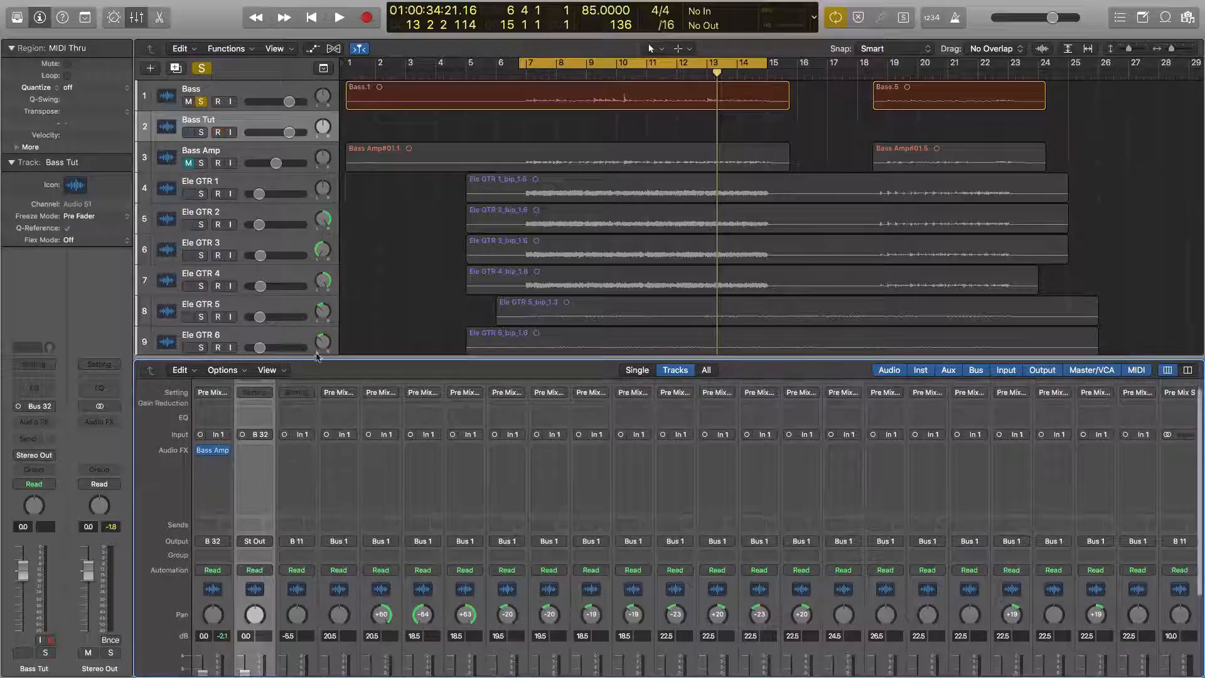
Step: Record the bussed bass onto Bass Tut until the Bass Tut#01 region is captured
click(338, 17)
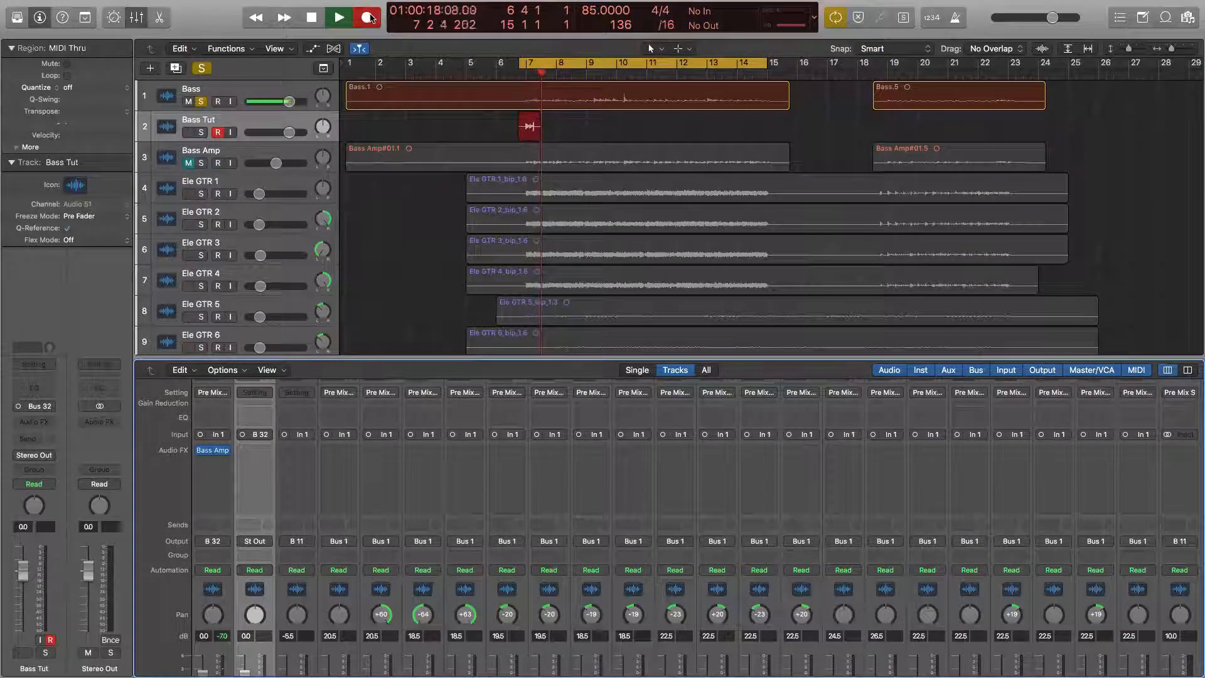
click(339, 17)
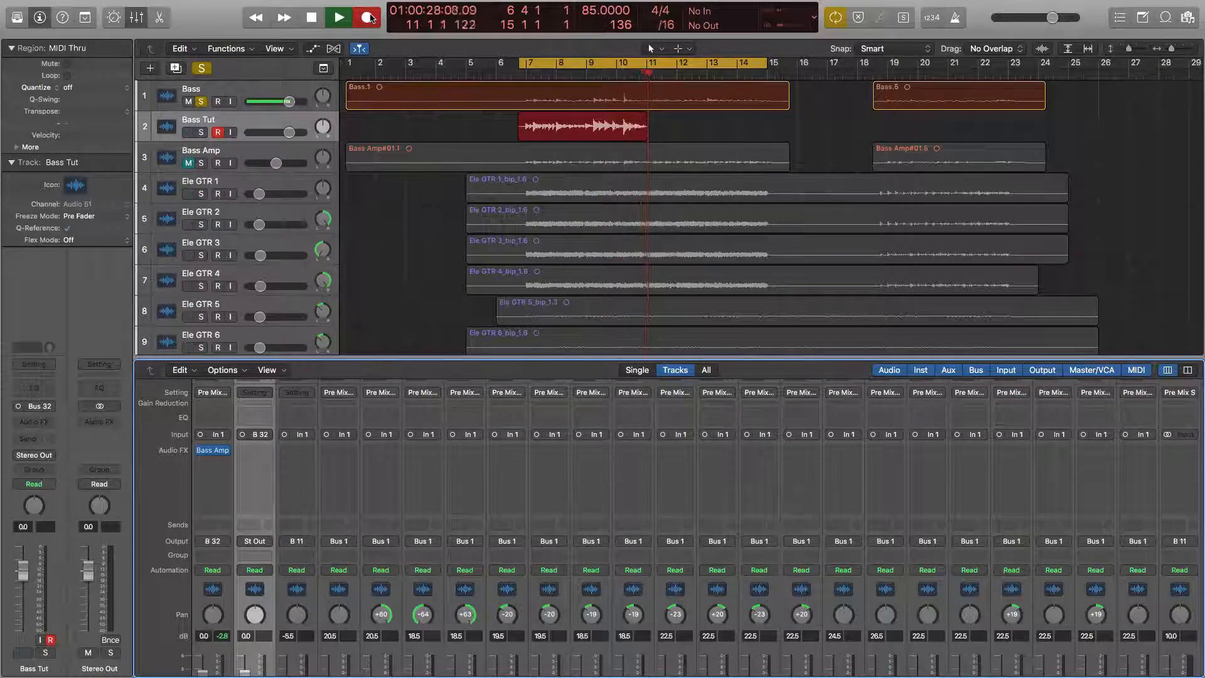
click(336, 17)
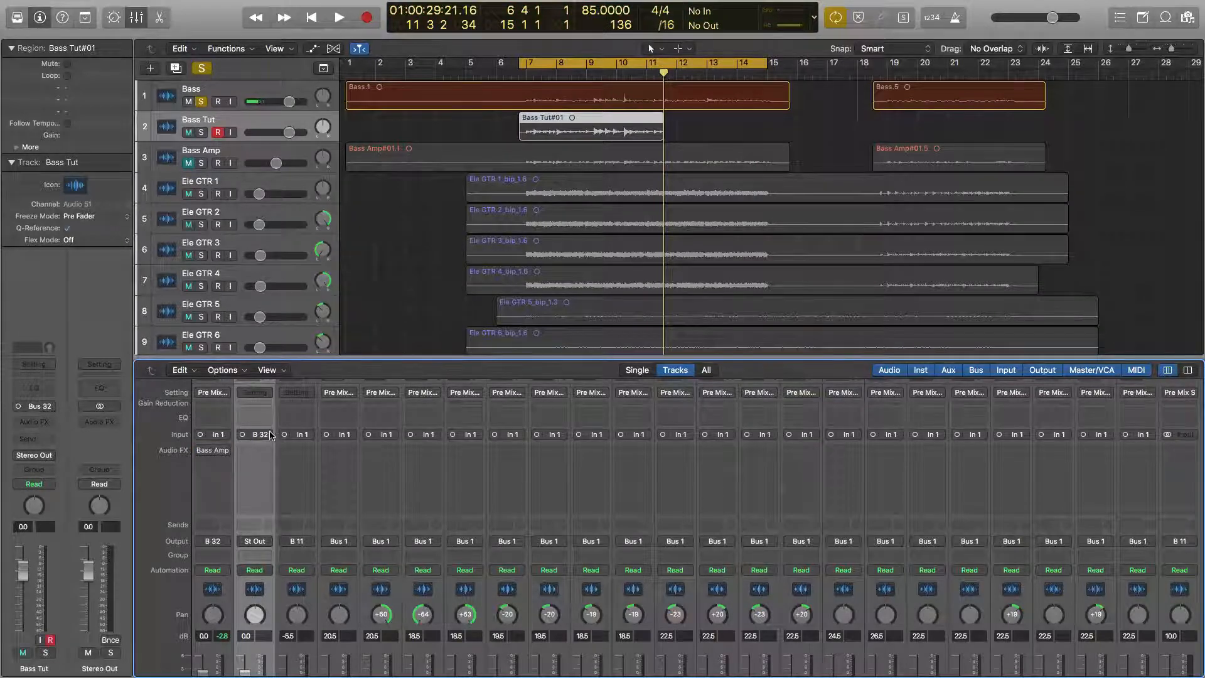
Step: Return Bass Tut to Input 1, route Bass back to Bus 11, and disarm Bass Tut
click(261, 434)
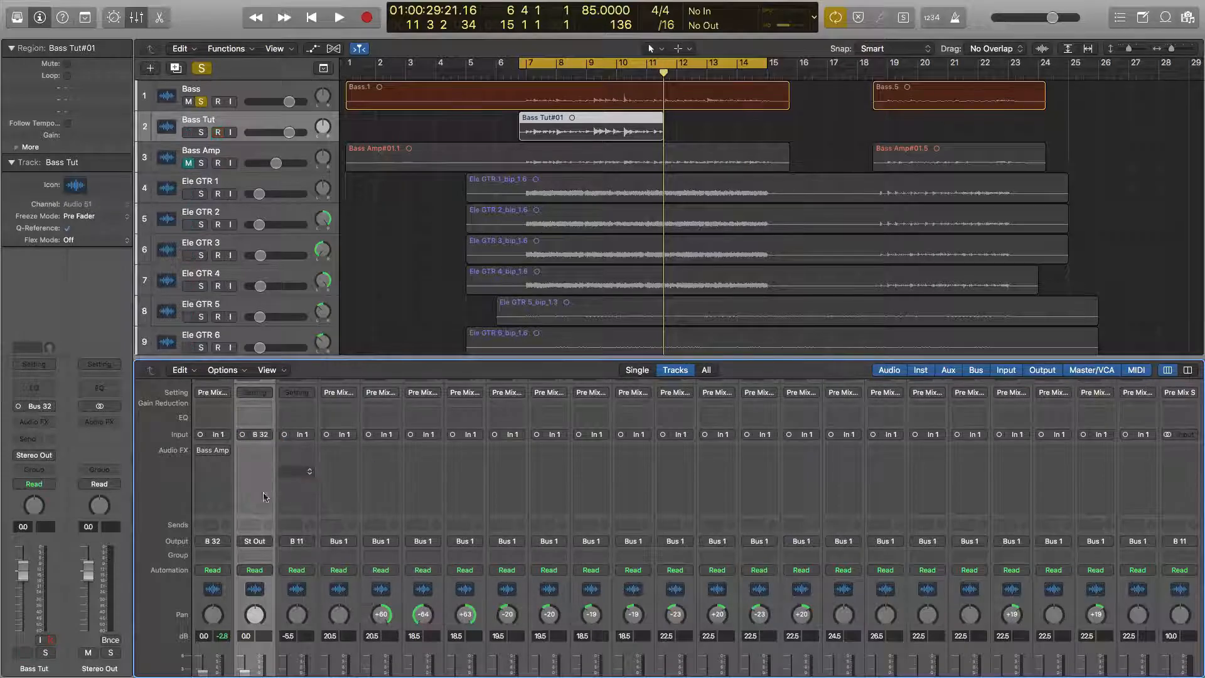
click(213, 540)
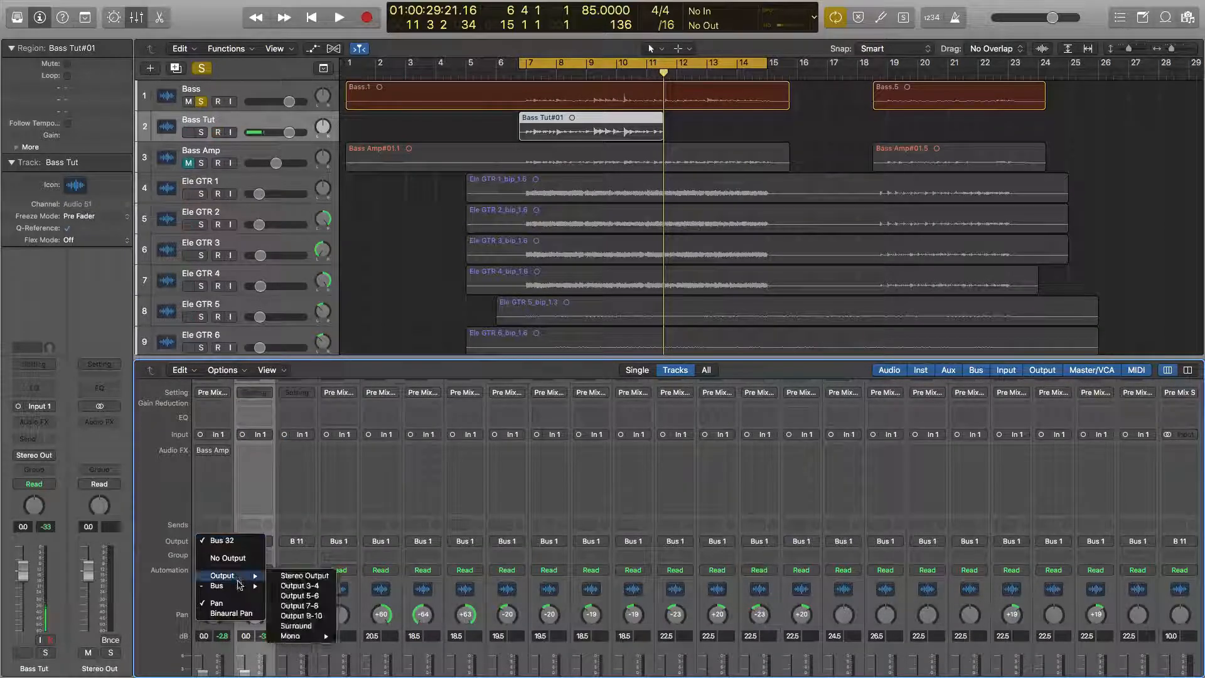
click(304, 575)
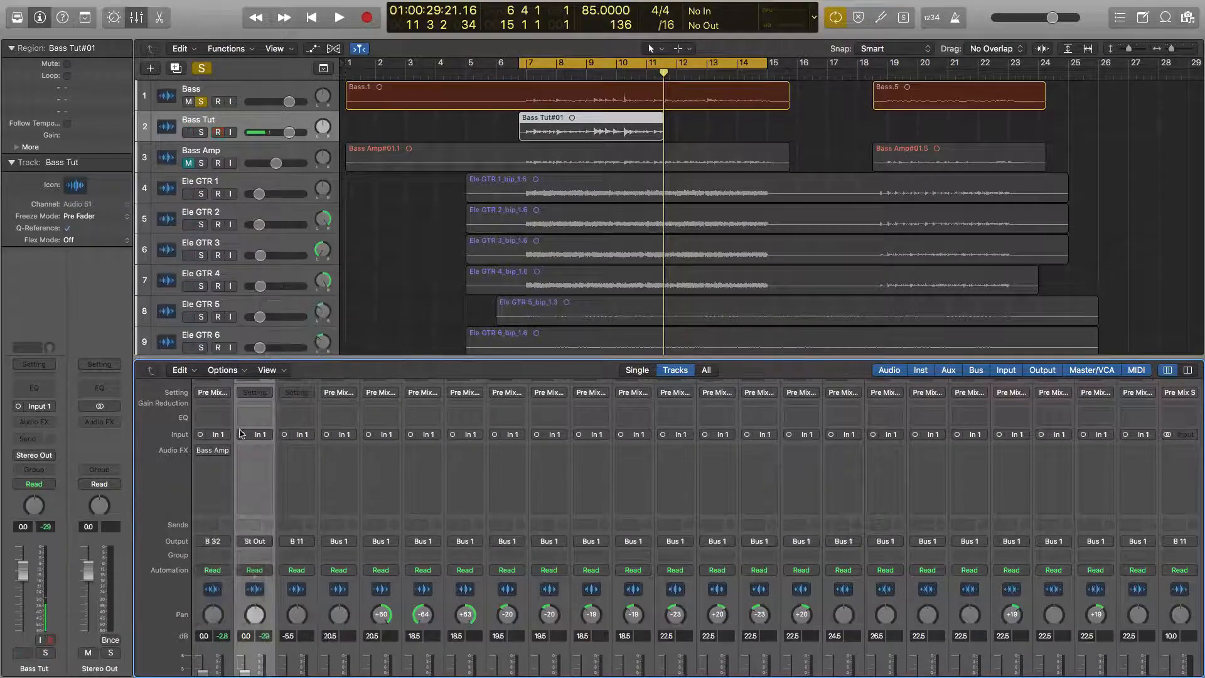
click(254, 541)
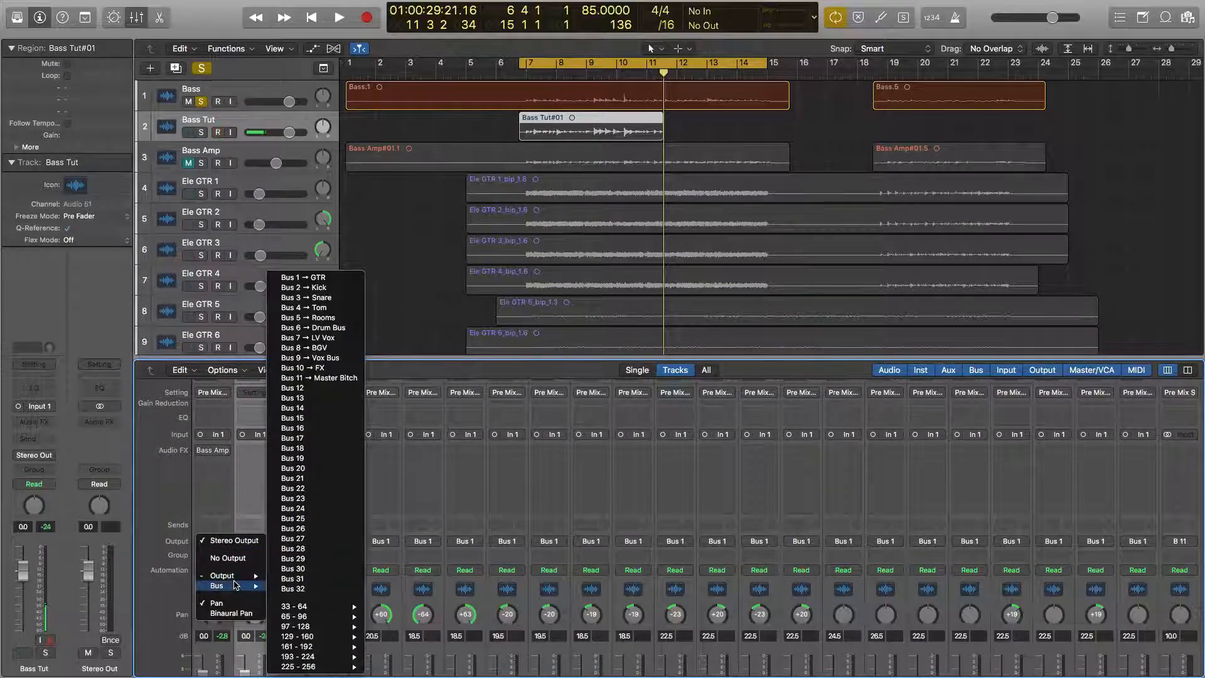
mouse_move(315, 391)
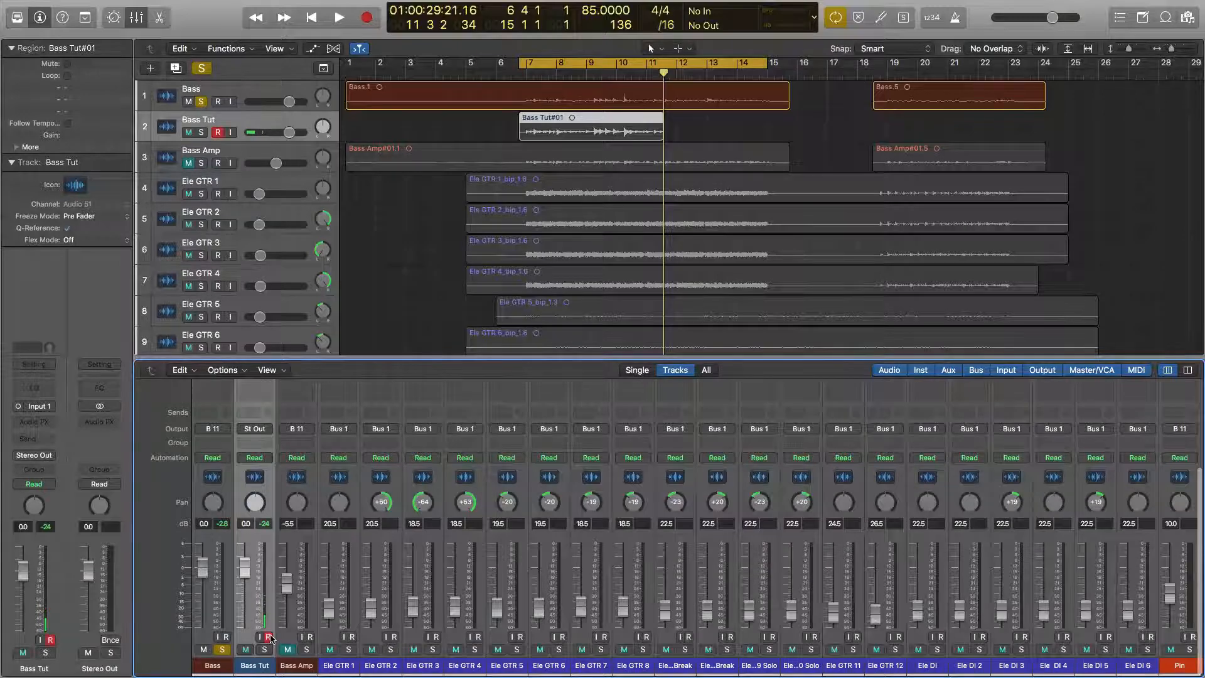
click(339, 17)
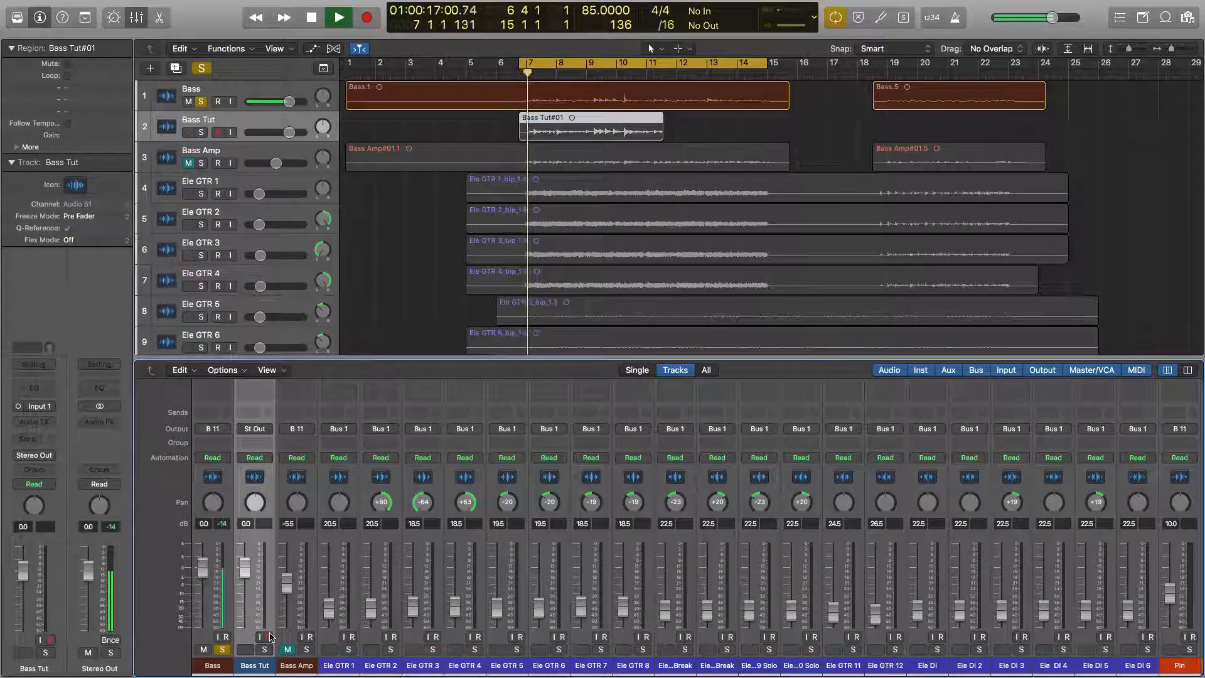